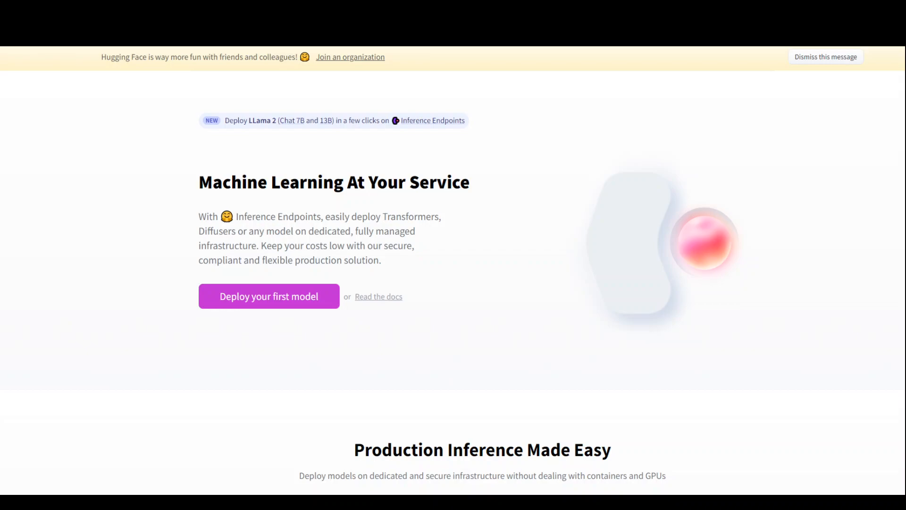
{"action": "mouse_move", "coordinate": [141, 250]}
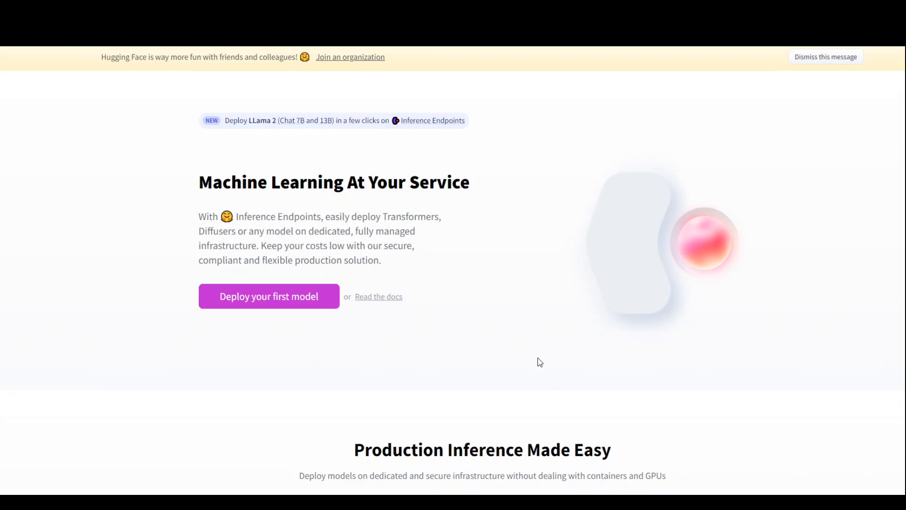
{"action": "scroll", "scroll_direction": "down", "scroll_amount": 3}
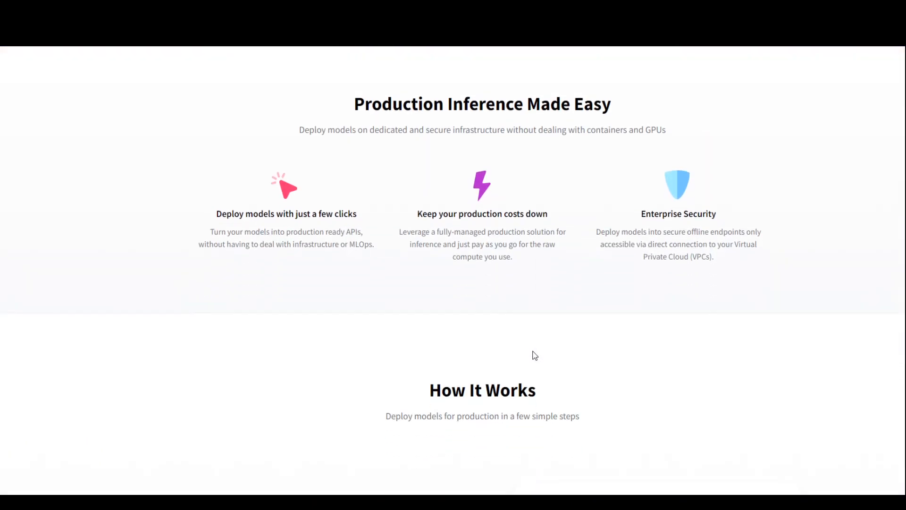
{"action": "scroll", "scroll_direction": "down", "scroll_amount": 3}
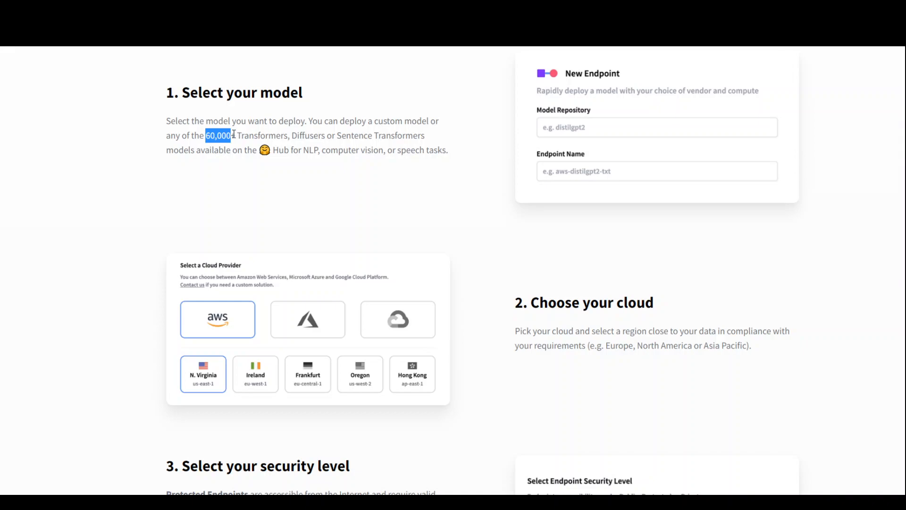
{"action": "mouse_move", "coordinate": [235, 133]}
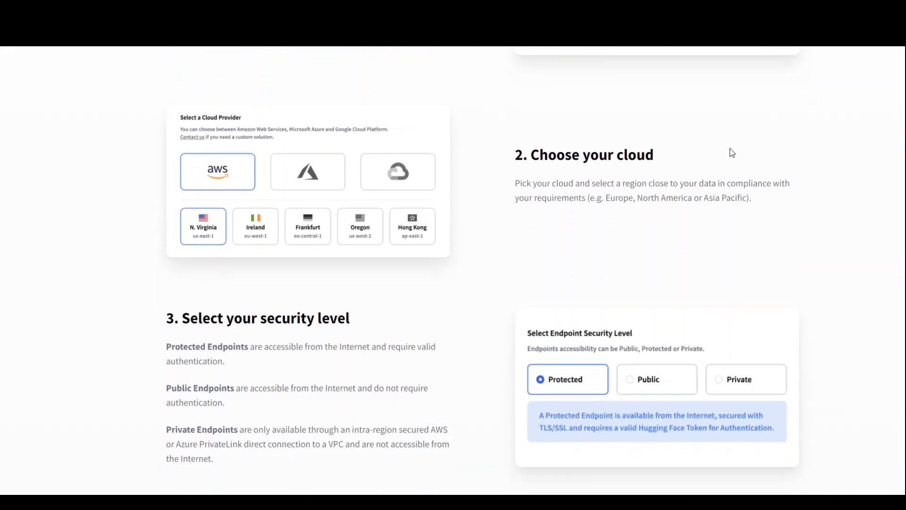
{"action": "scroll", "scroll_direction": "down", "scroll_amount": 3}
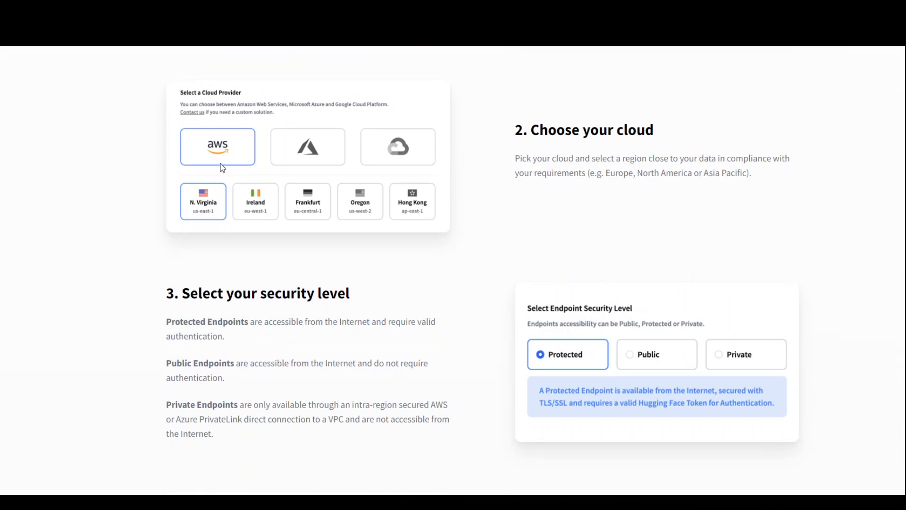
{"action": "mouse_move", "coordinate": [319, 161]}
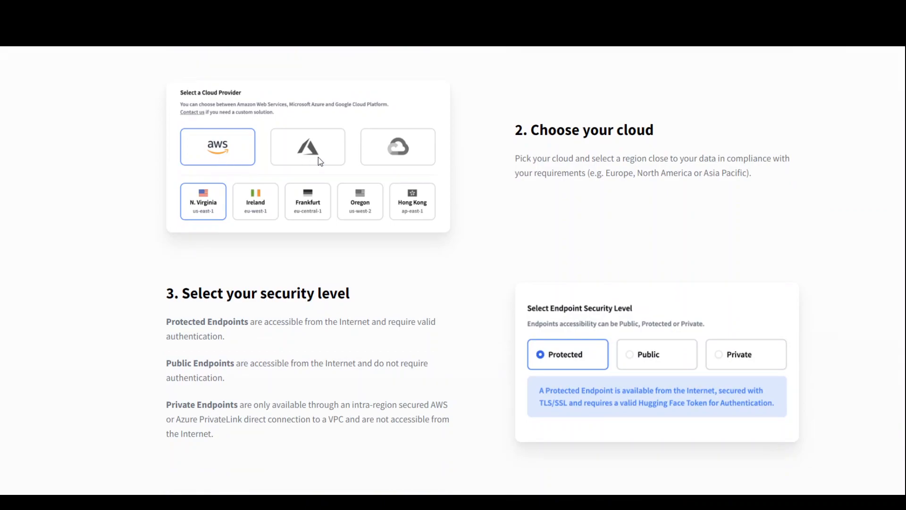
{"action": "mouse_move", "coordinate": [310, 177]}
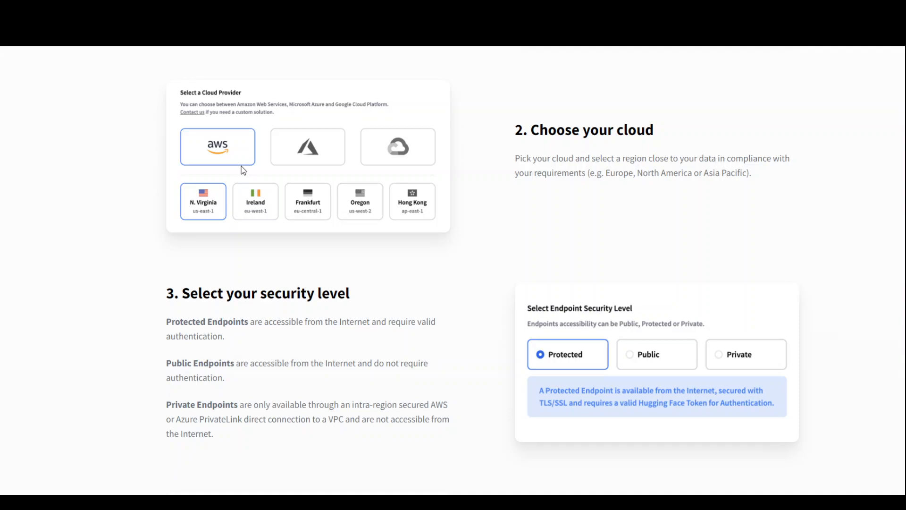
{"action": "mouse_move", "coordinate": [565, 197]}
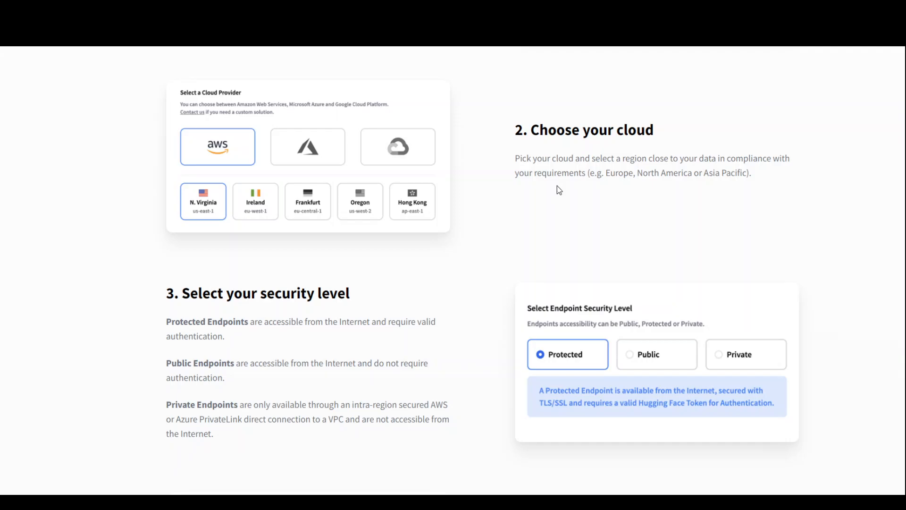
{"action": "scroll", "scroll_direction": "down", "scroll_amount": 3}
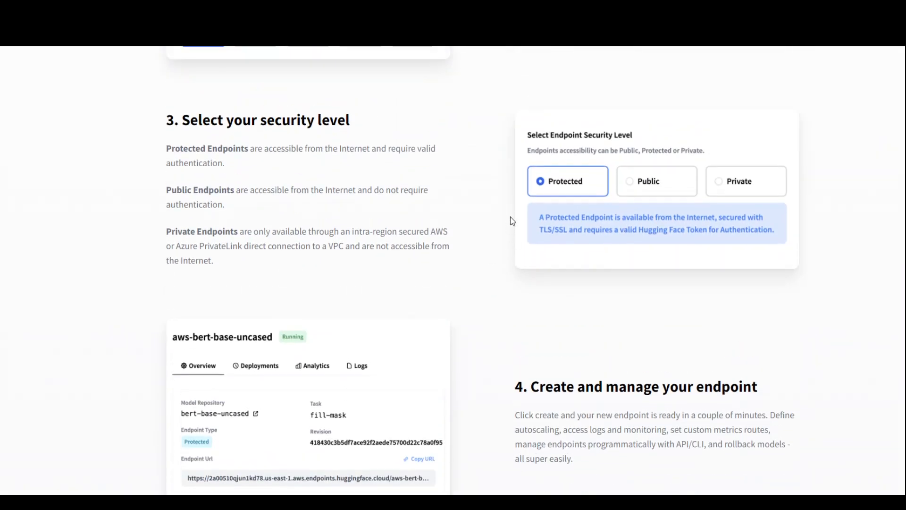
{"action": "mouse_move", "coordinate": [343, 146]}
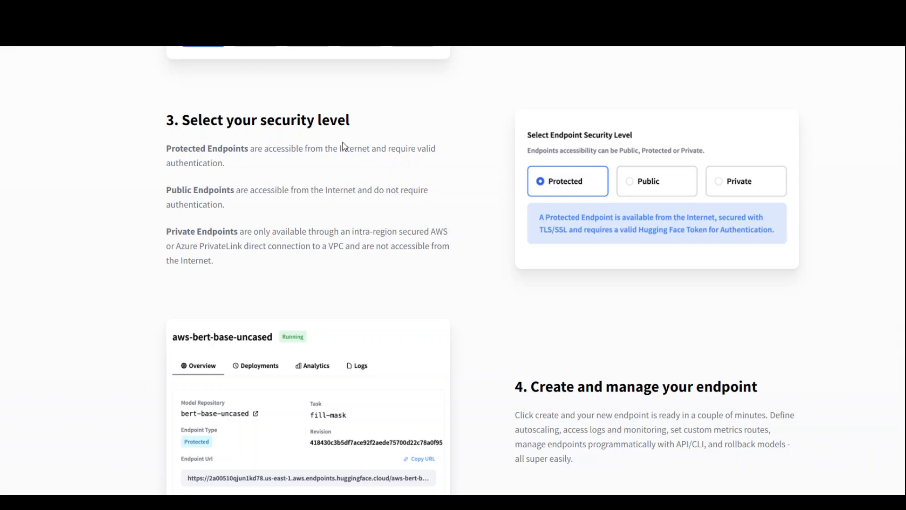
{"action": "scroll", "scroll_direction": "down", "scroll_amount": 3}
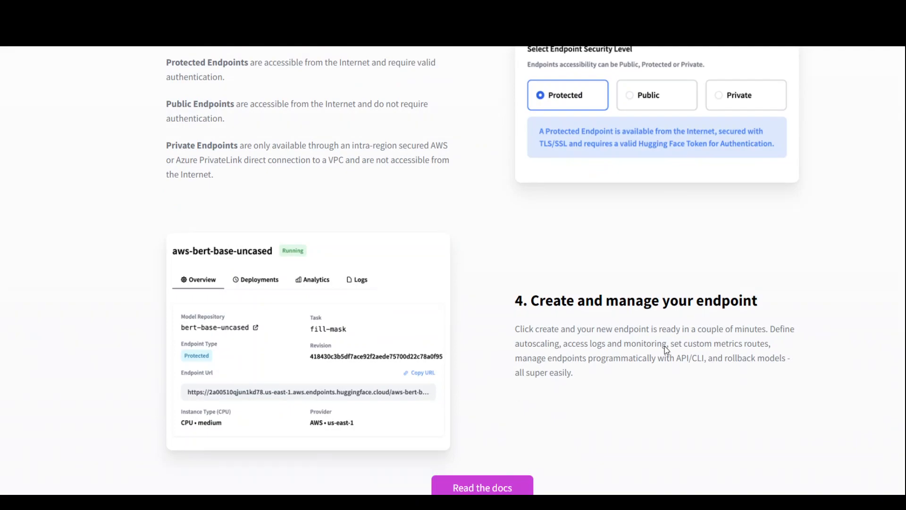
{"action": "mouse_move", "coordinate": [352, 189]}
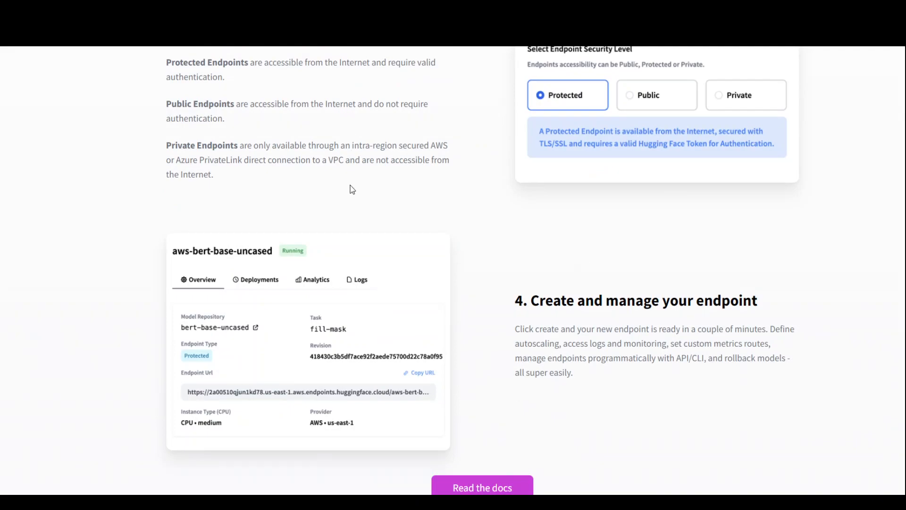
{"action": "scroll", "scroll_direction": "down", "scroll_amount": 3}
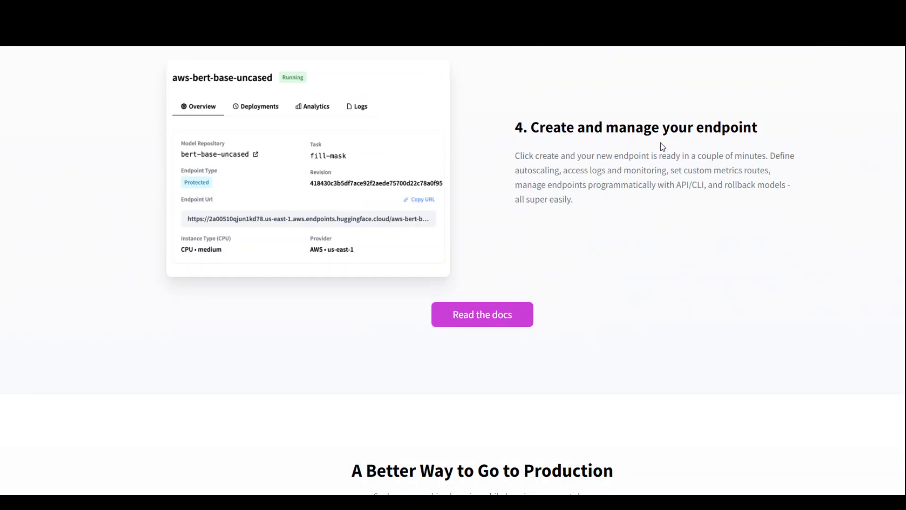
{"action": "mouse_move", "coordinate": [741, 282]}
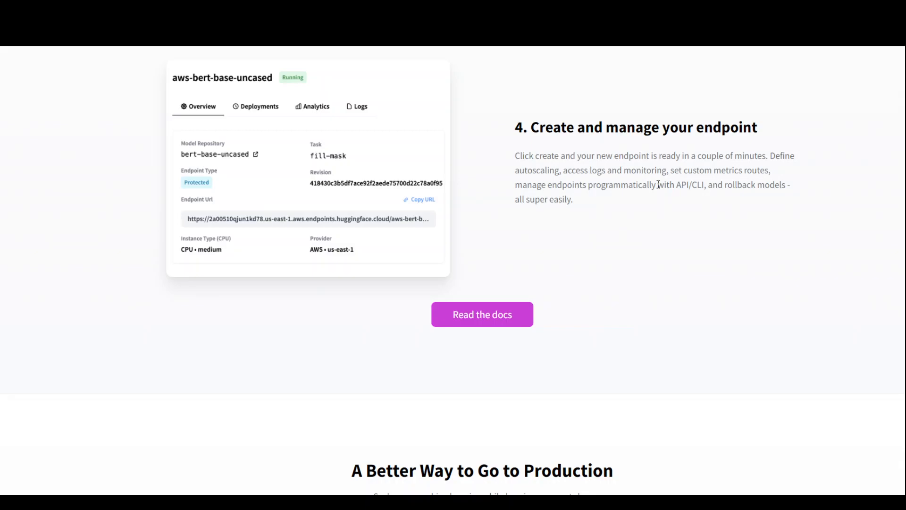
{"action": "mouse_move", "coordinate": [602, 209]}
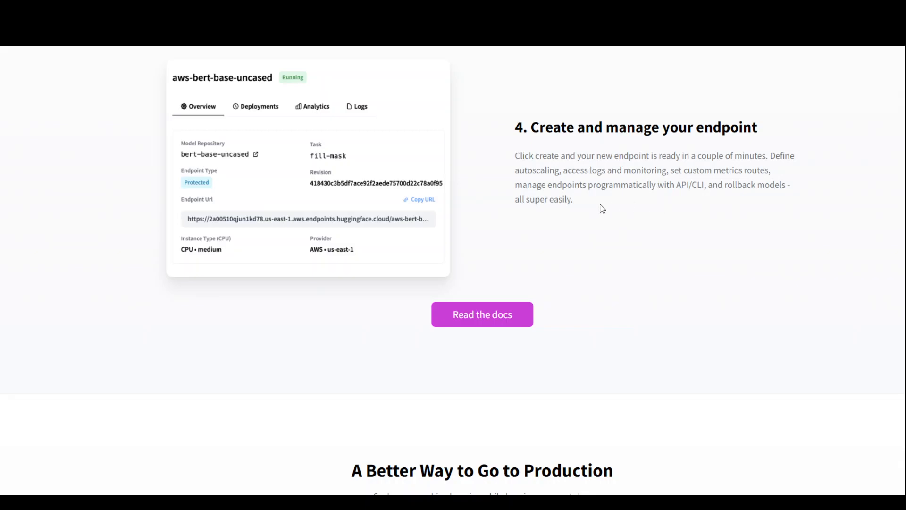